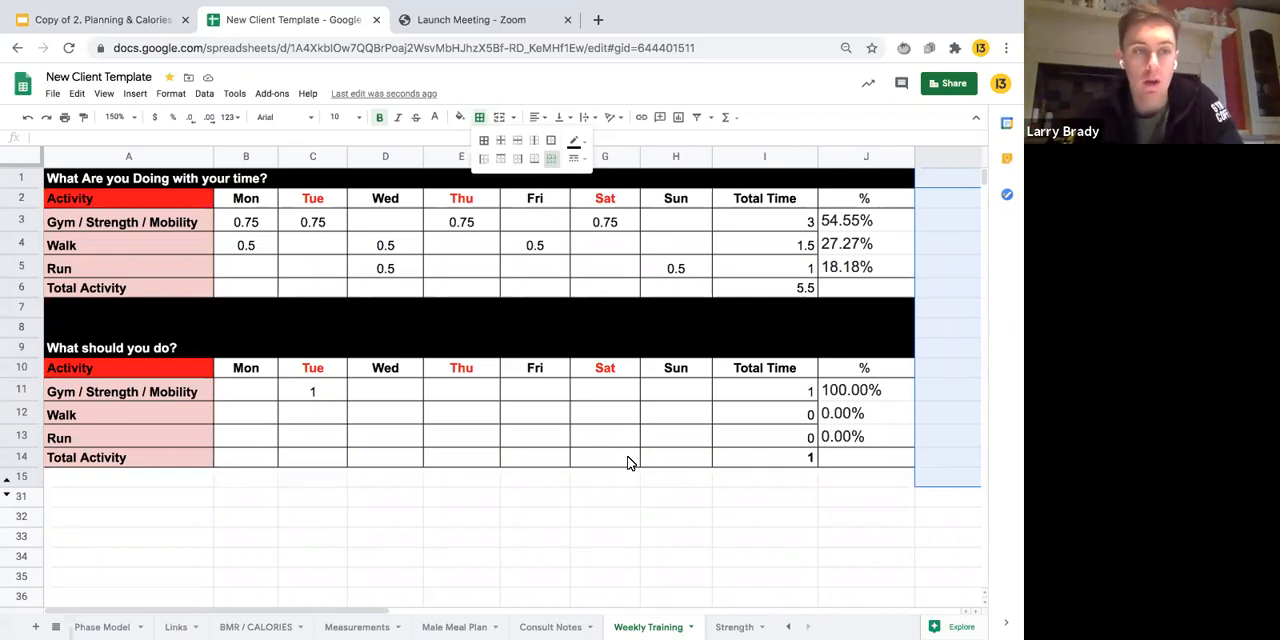
mouse_move(164, 232)
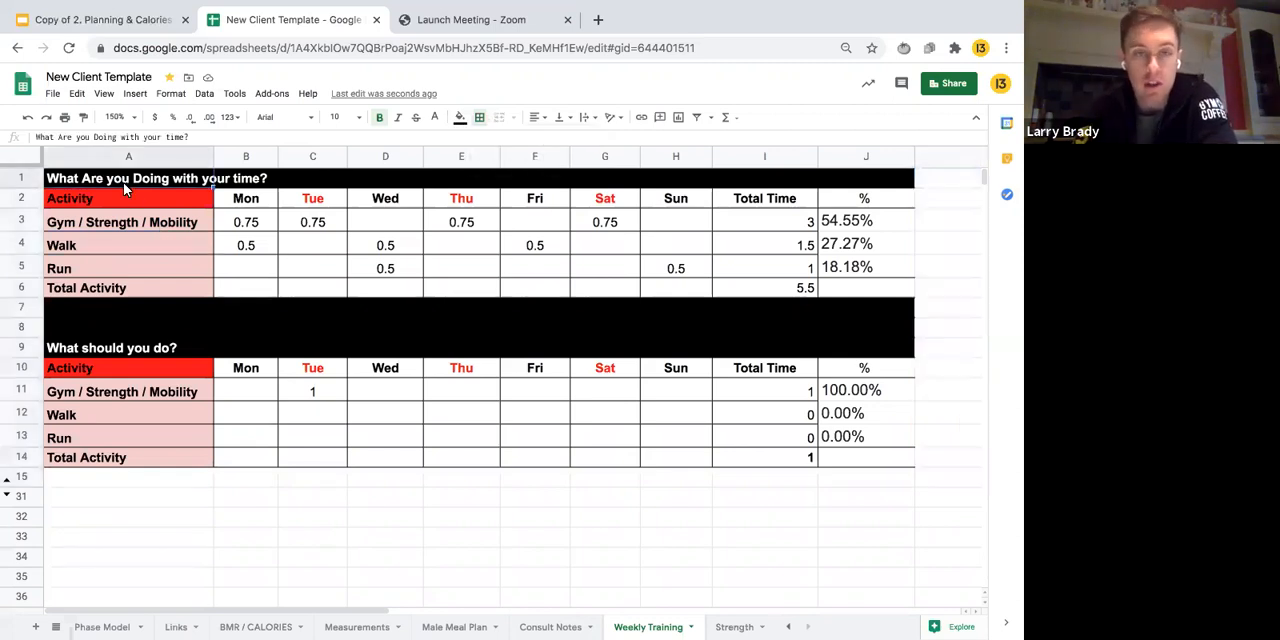
- Remove the Saturday gym session from the current activity table, dropping the total to 4.75
left_click(128, 244)
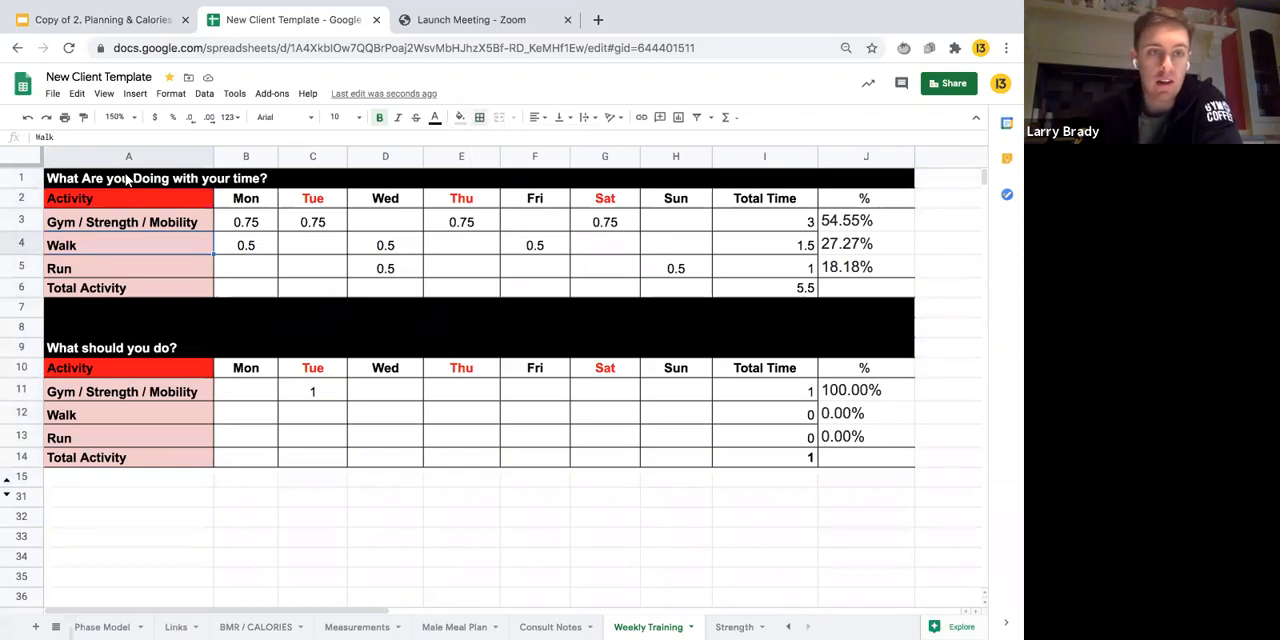
left_click(128, 178)
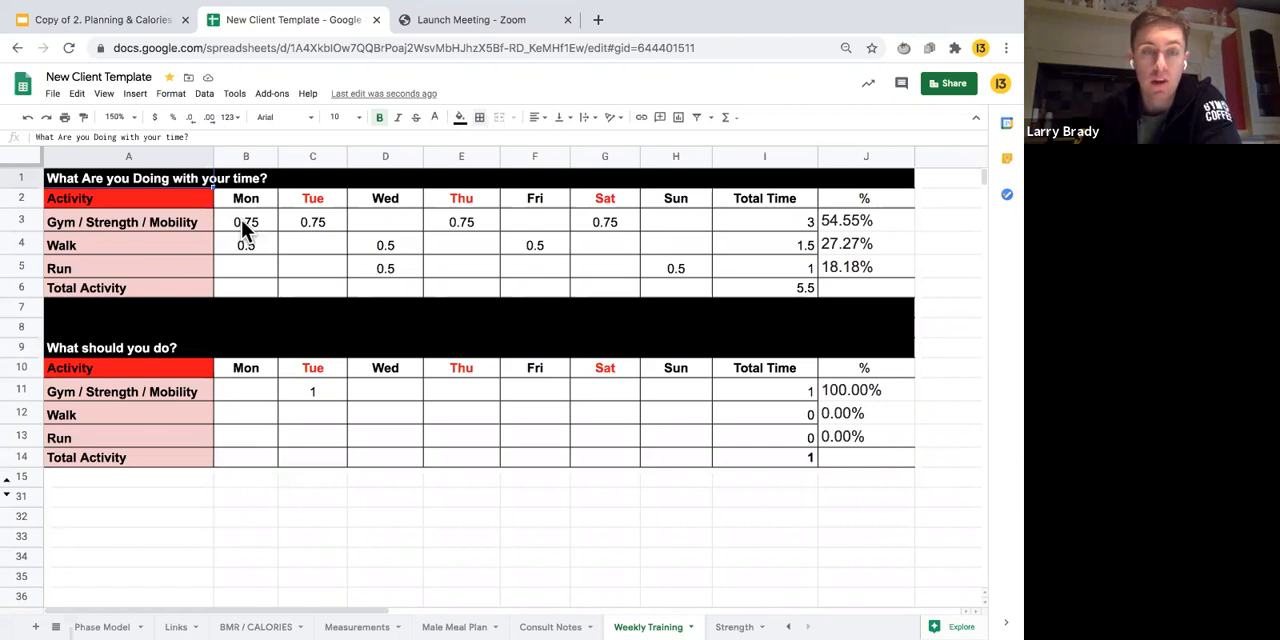
left_click(244, 220)
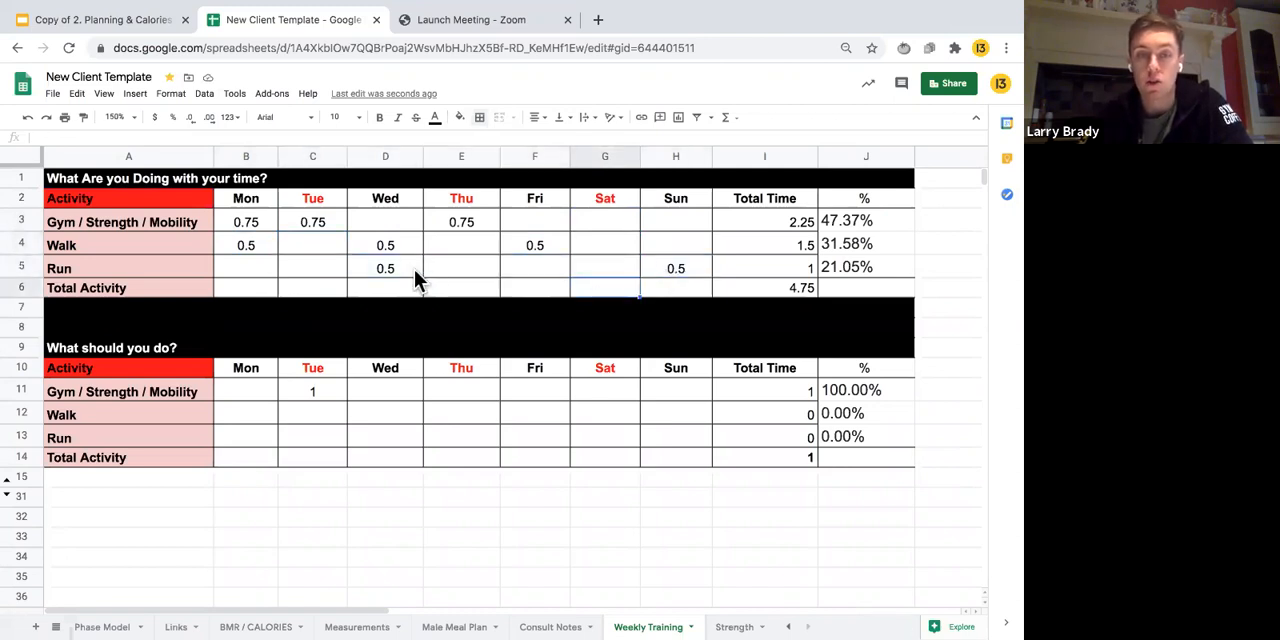
- Review the gym time and Total Time formula before planning the 0.75 Monday session
left_click(384, 268)
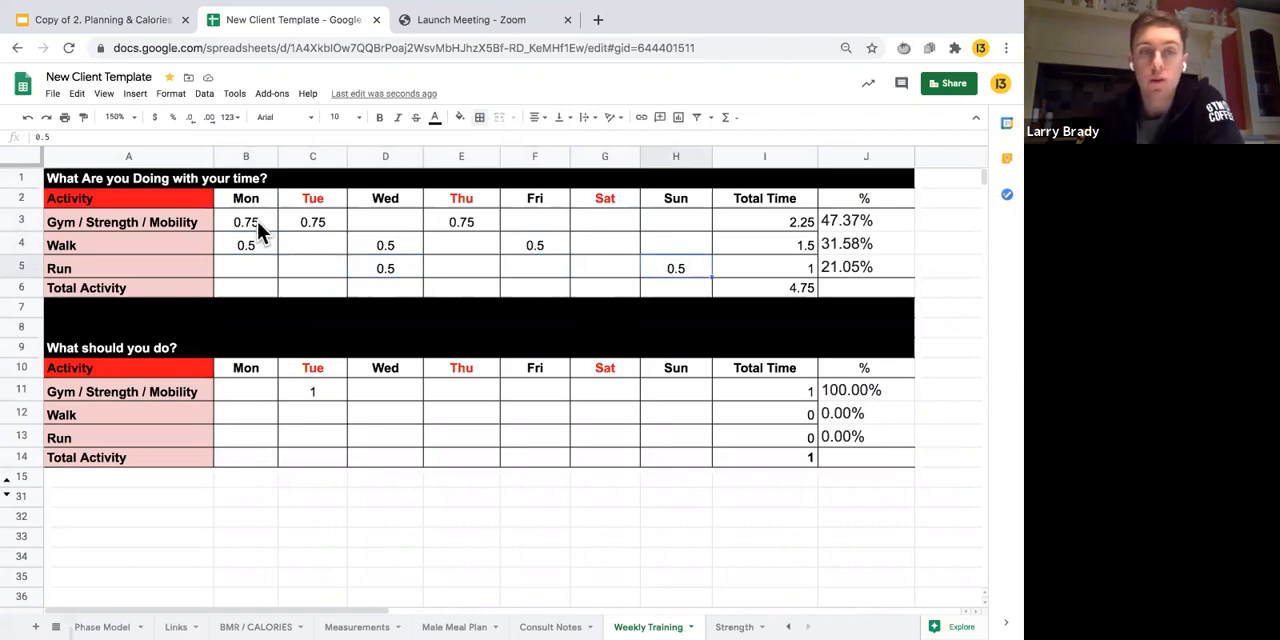
left_click(460, 220)
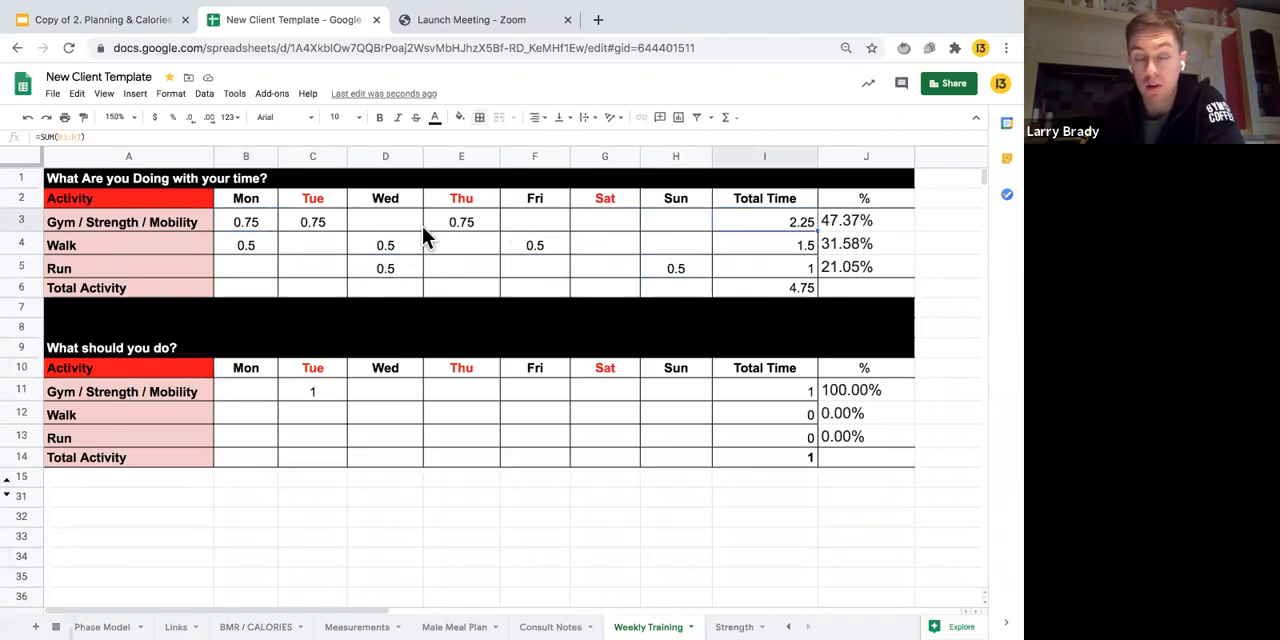
mouse_move(258, 252)
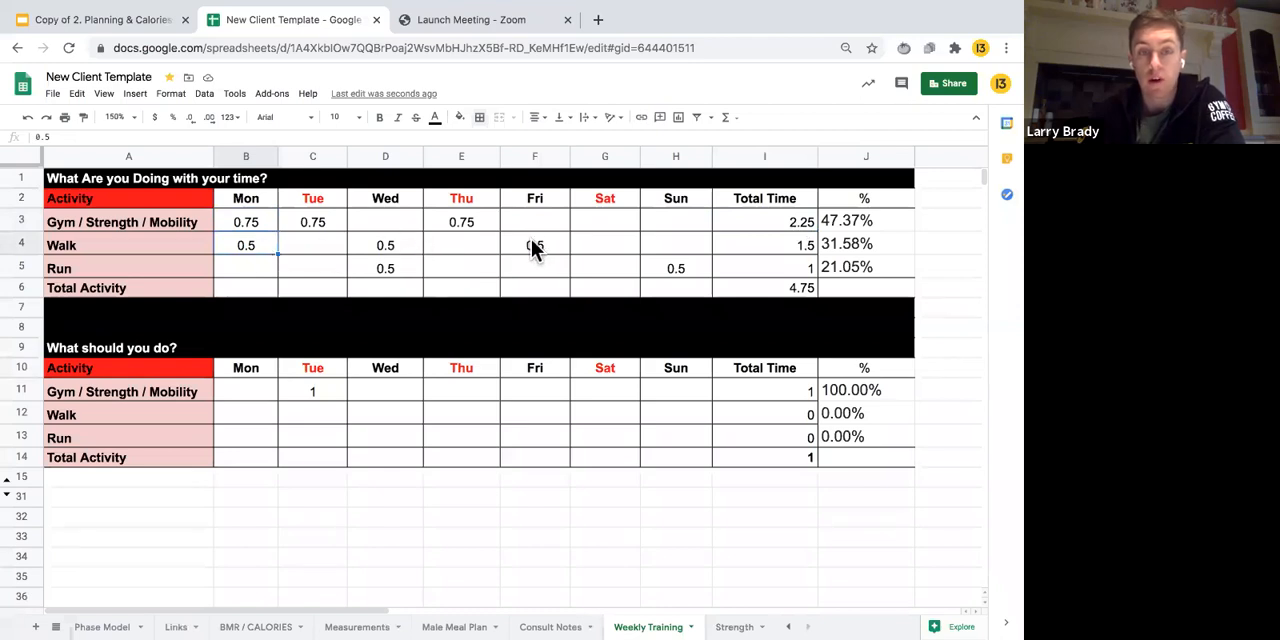
mouse_move(570, 244)
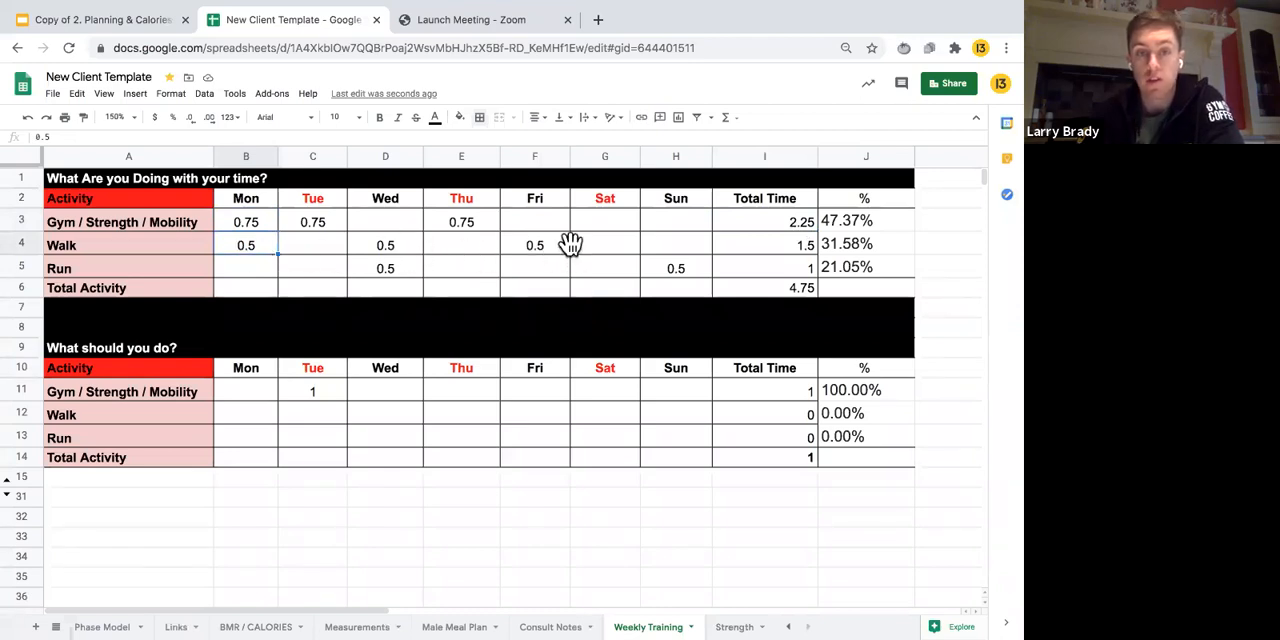
left_click(764, 244)
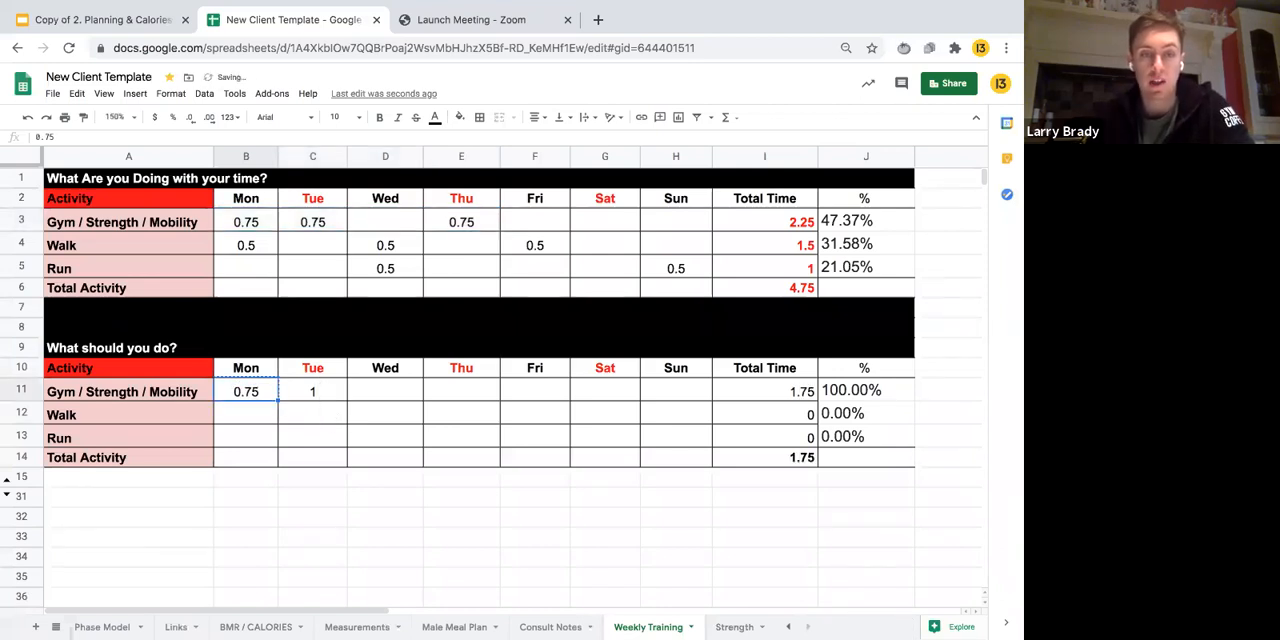
- Clear the Tuesday gym value and plan 0.75 gym sessions on Wednesday and Saturday, totalling 2.25
key("Delete")
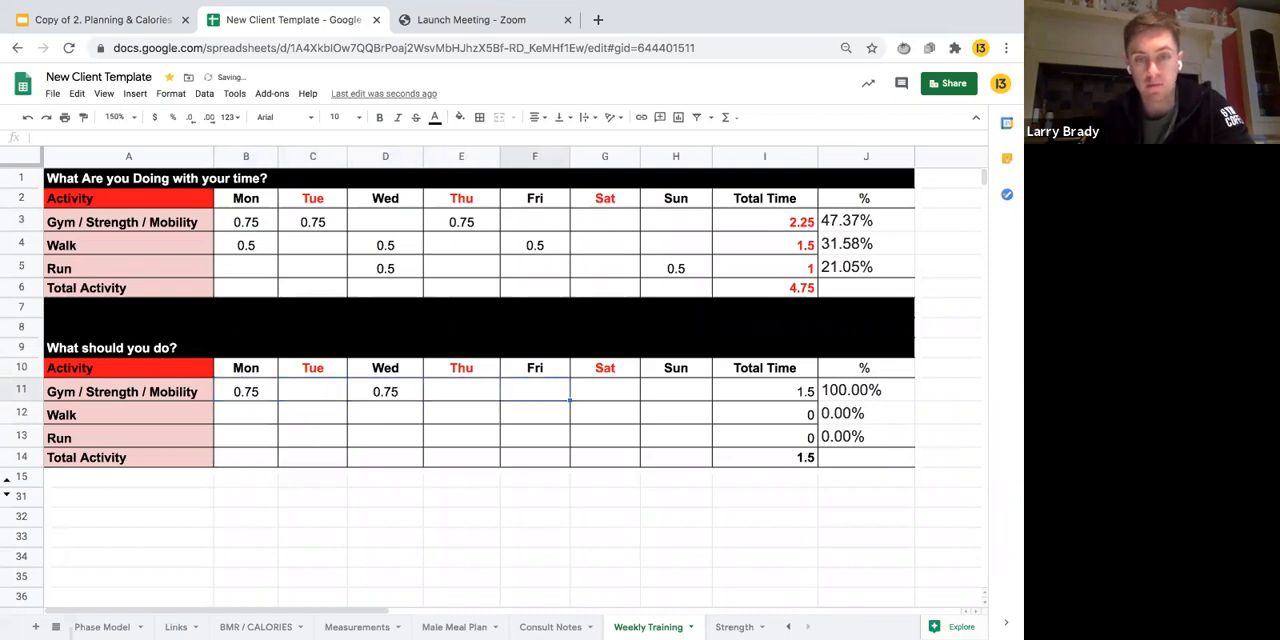
type("0.75")
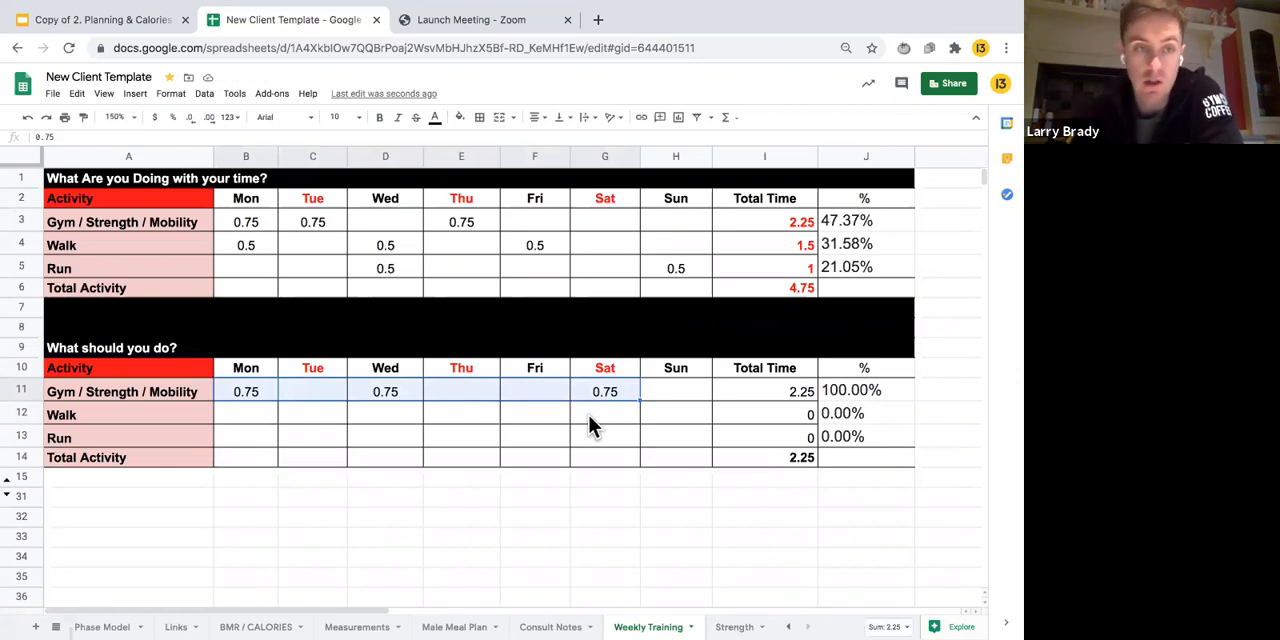
left_click(244, 244)
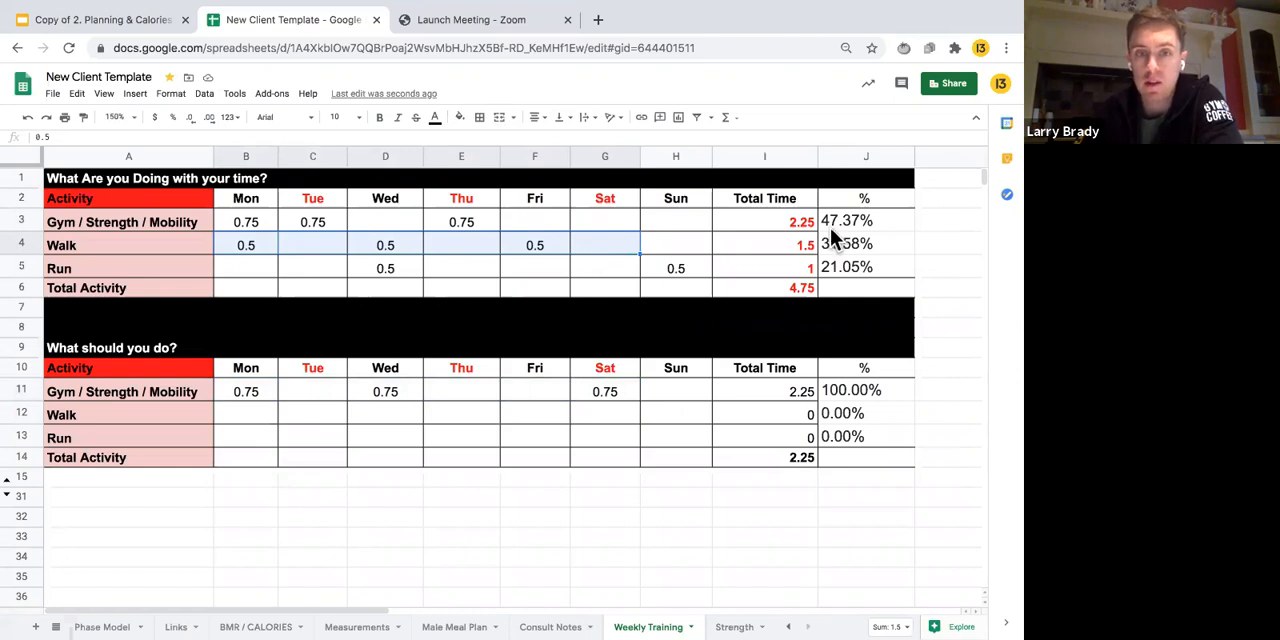
- Review the current split of 47.37% gym, 31.58% walk and 21.05% run
left_click(864, 220)
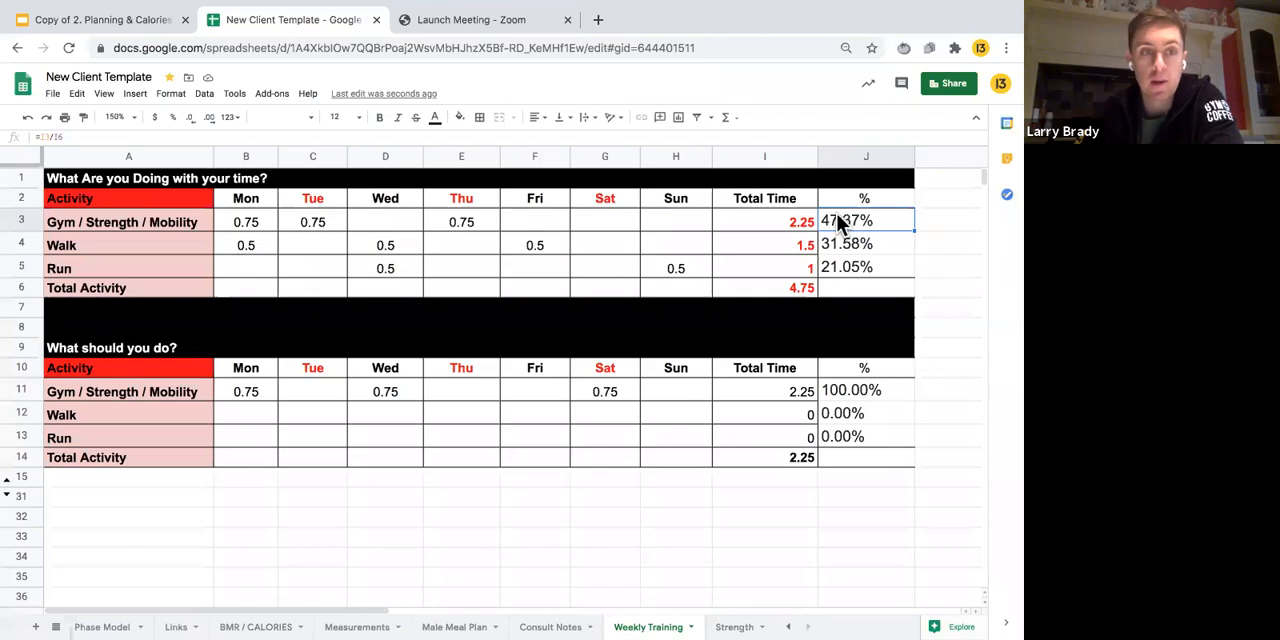
left_click(866, 244)
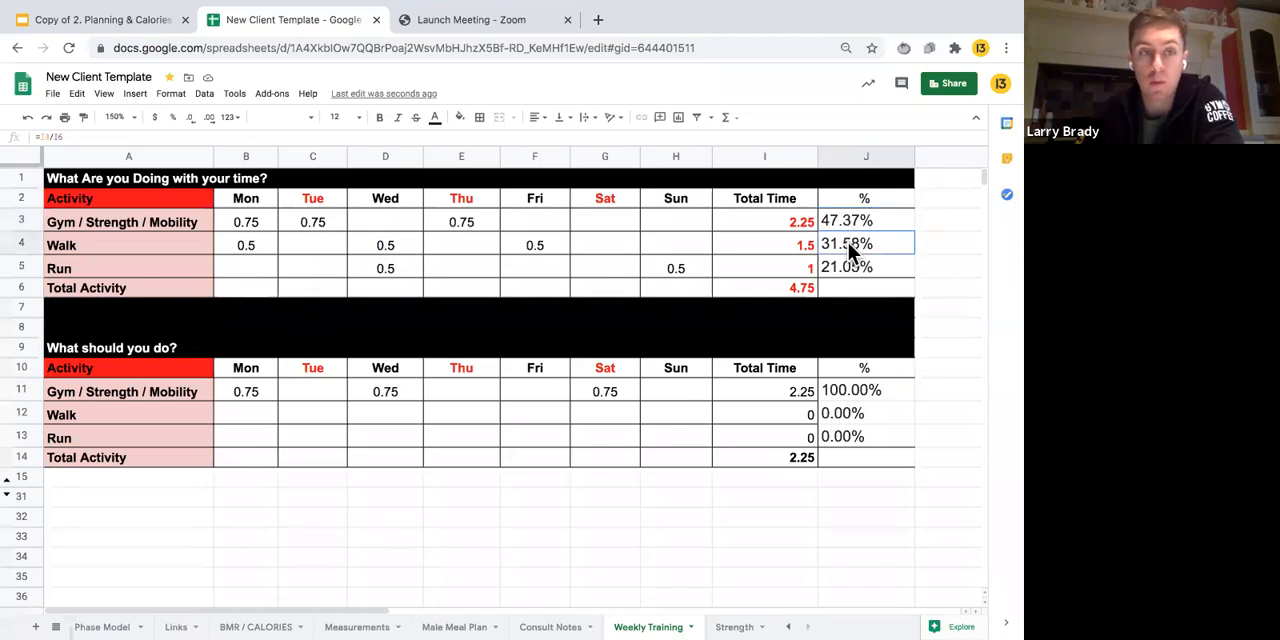
left_click(864, 268)
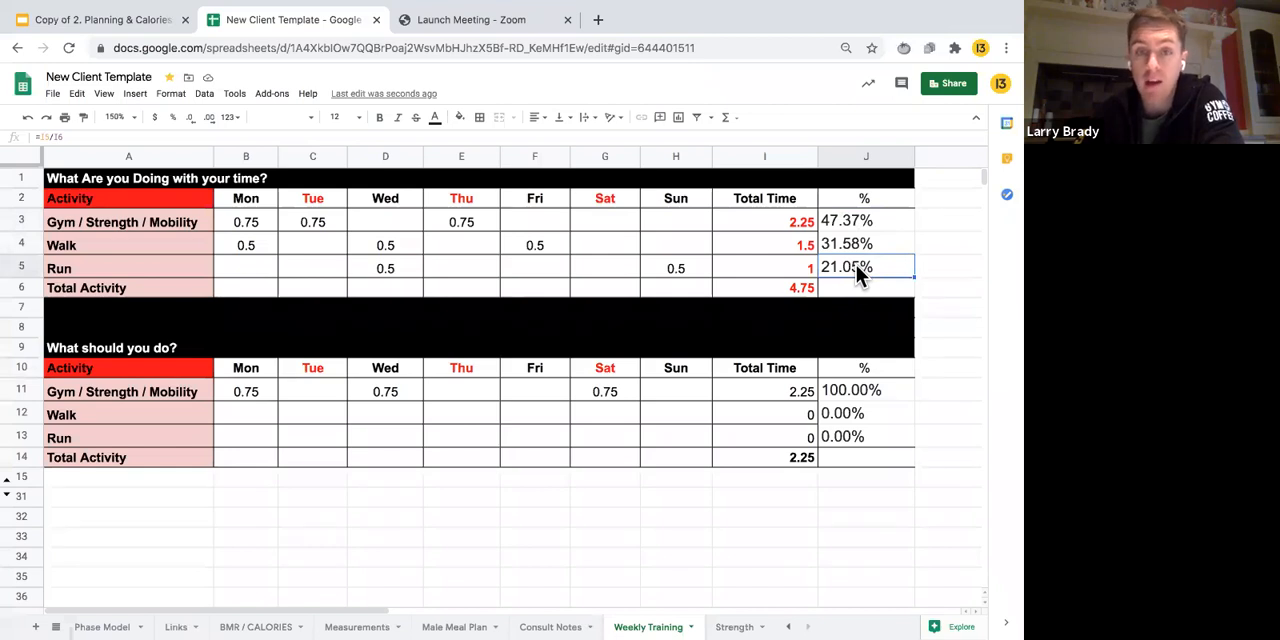
mouse_move(444, 222)
type("0.5")
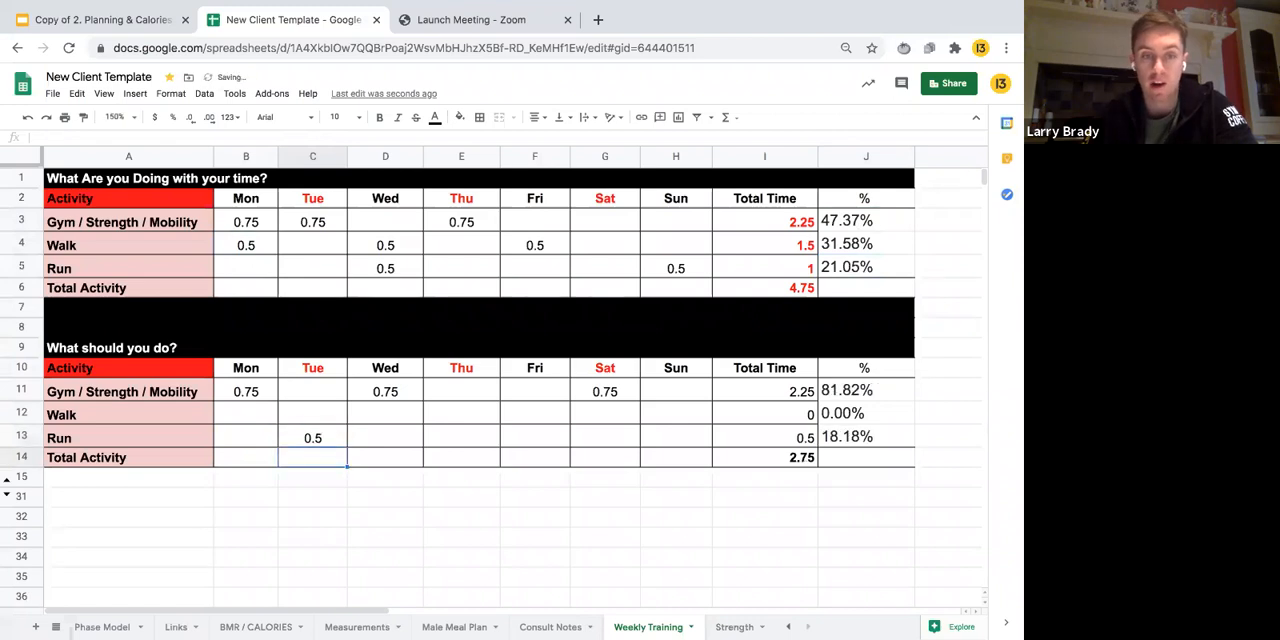
- Select the Thursday cell in the planned run row for the 0.5 run
left_click(460, 436)
type("0.5")
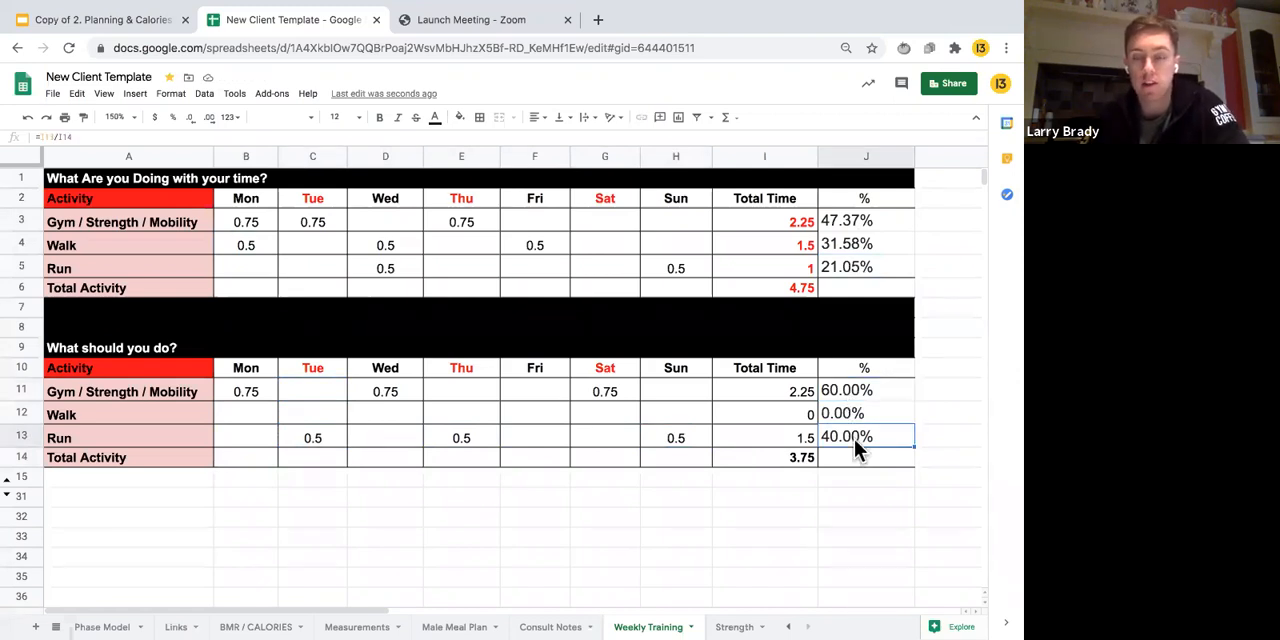
mouse_move(832, 490)
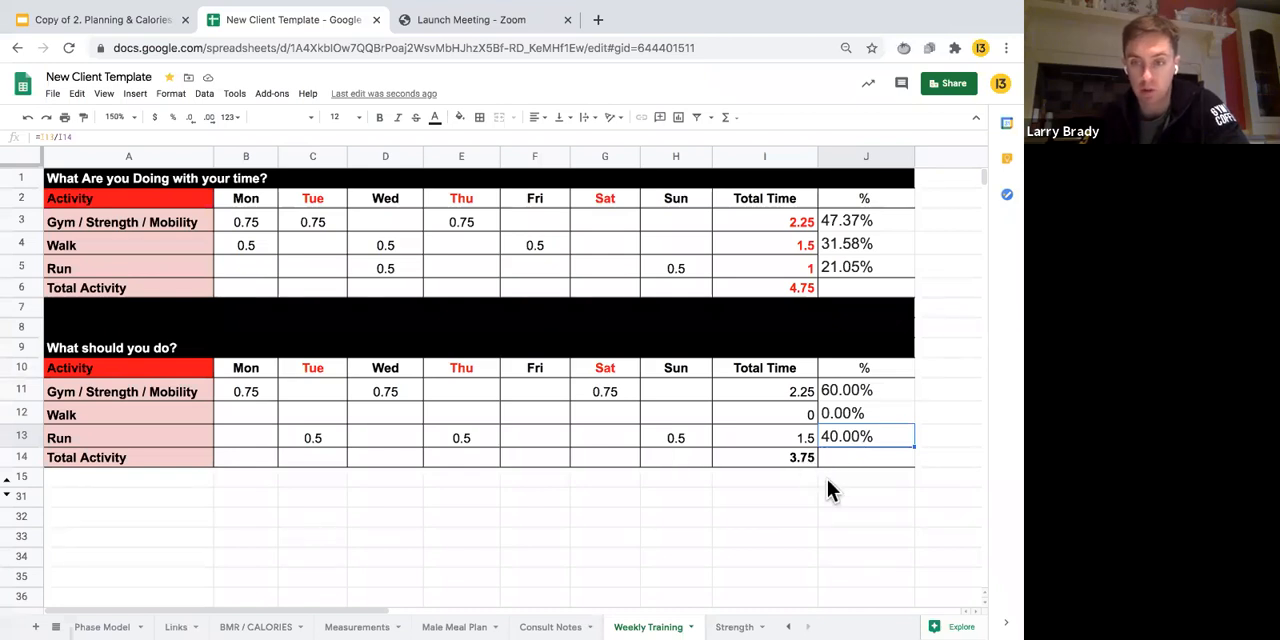
left_click(864, 456)
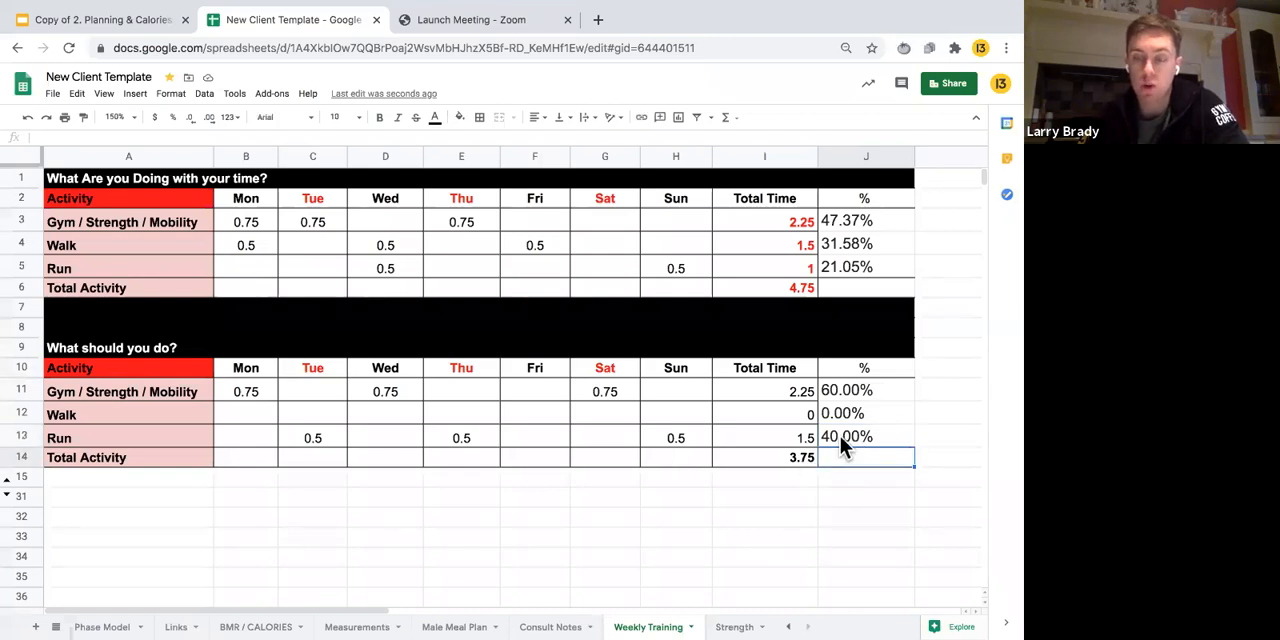
left_click(864, 268)
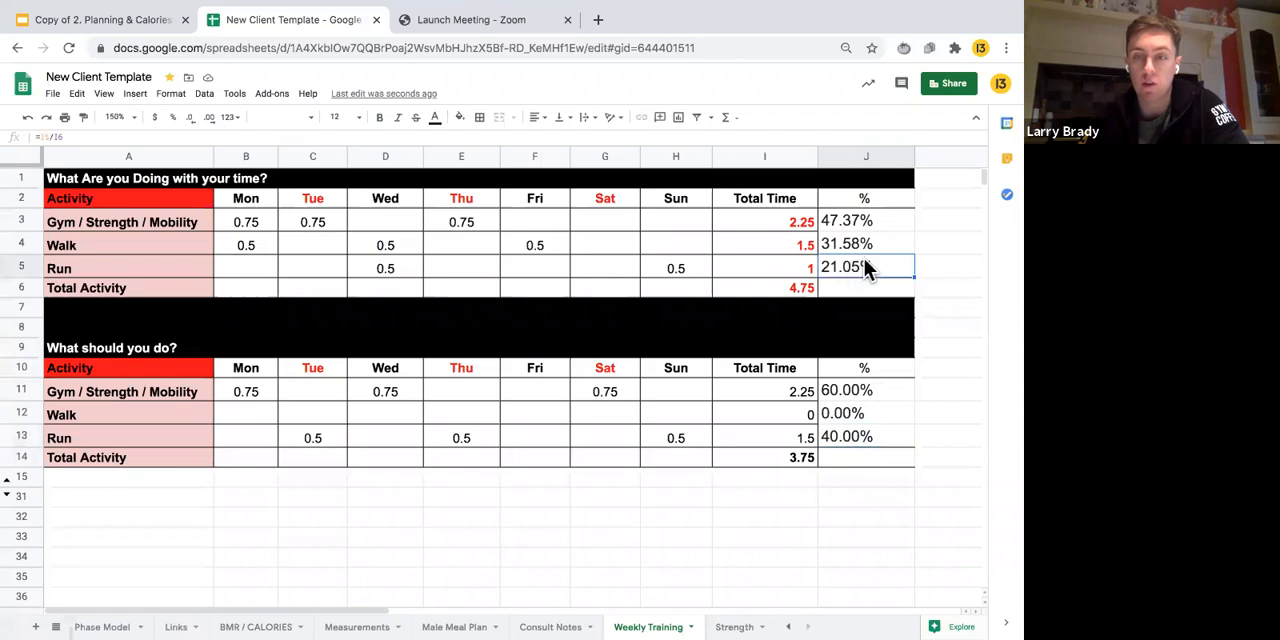
mouse_move(444, 410)
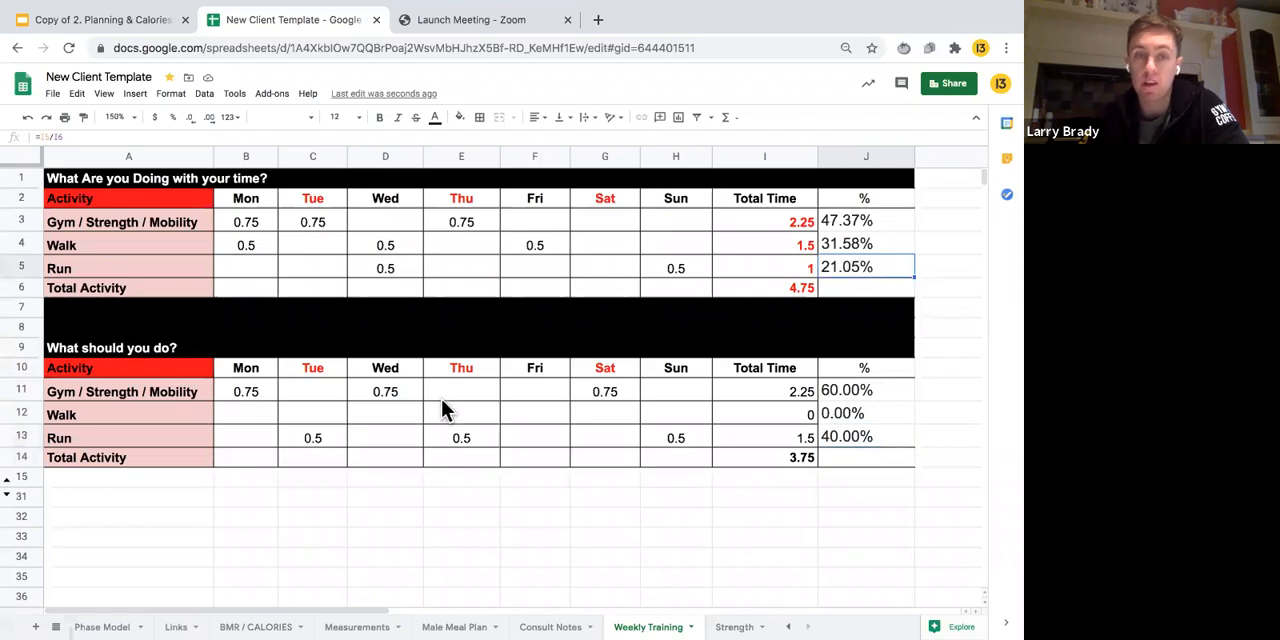
mouse_move(588, 430)
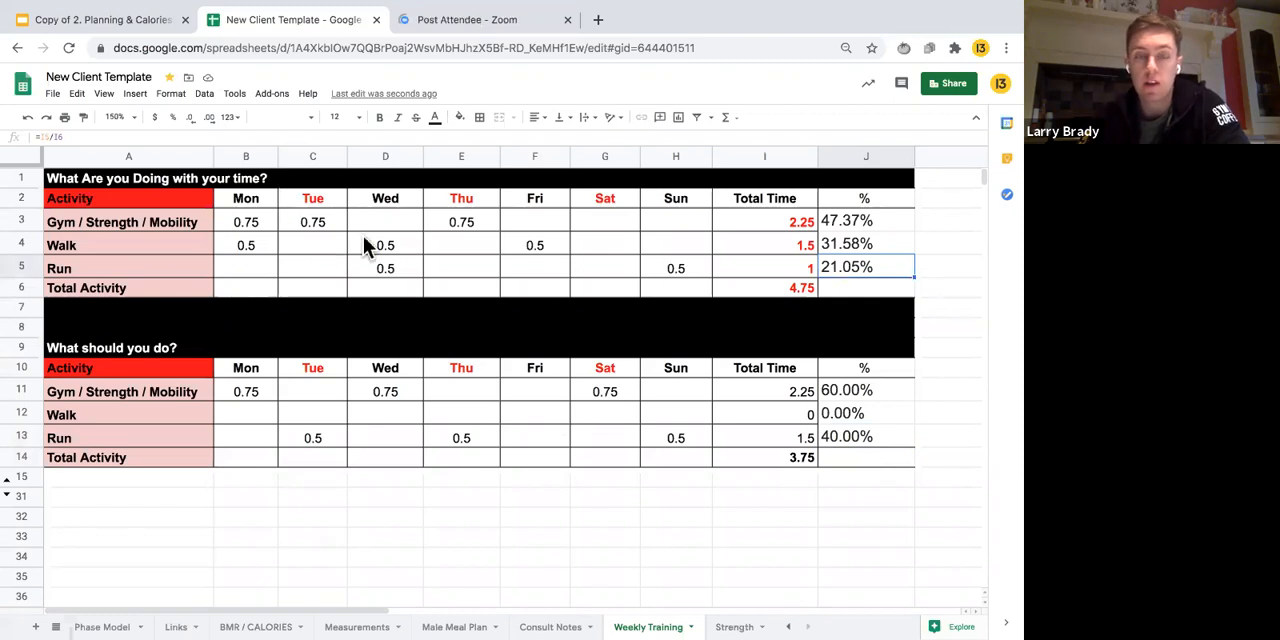
mouse_move(668, 278)
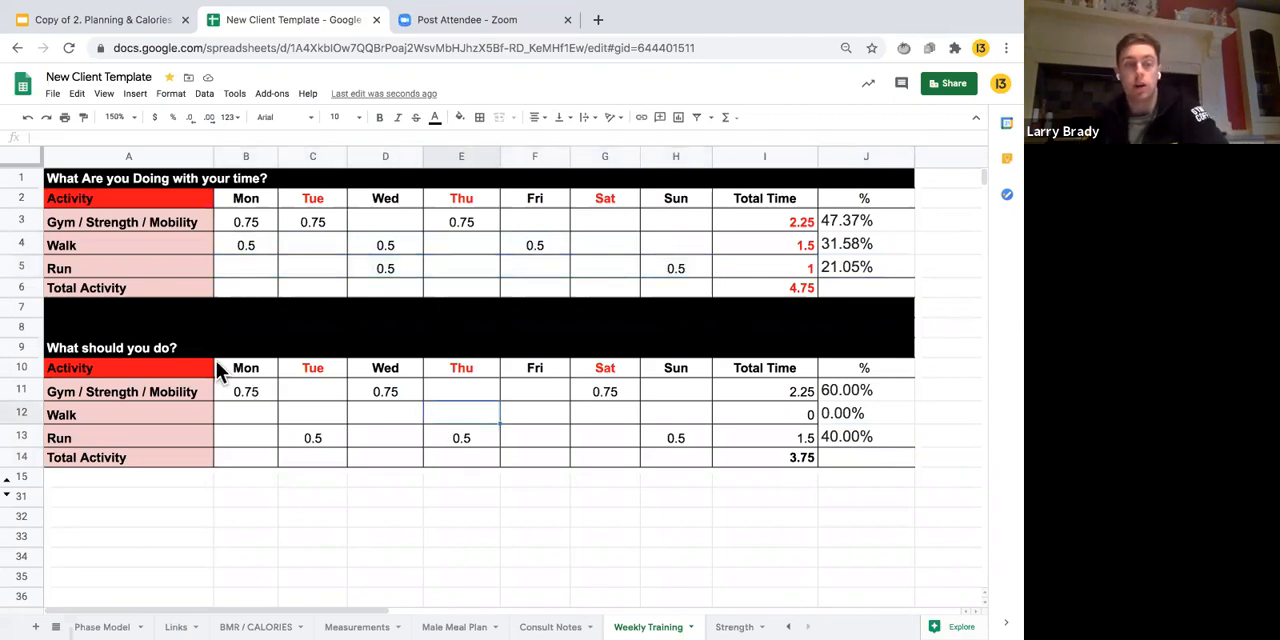
left_click(244, 392)
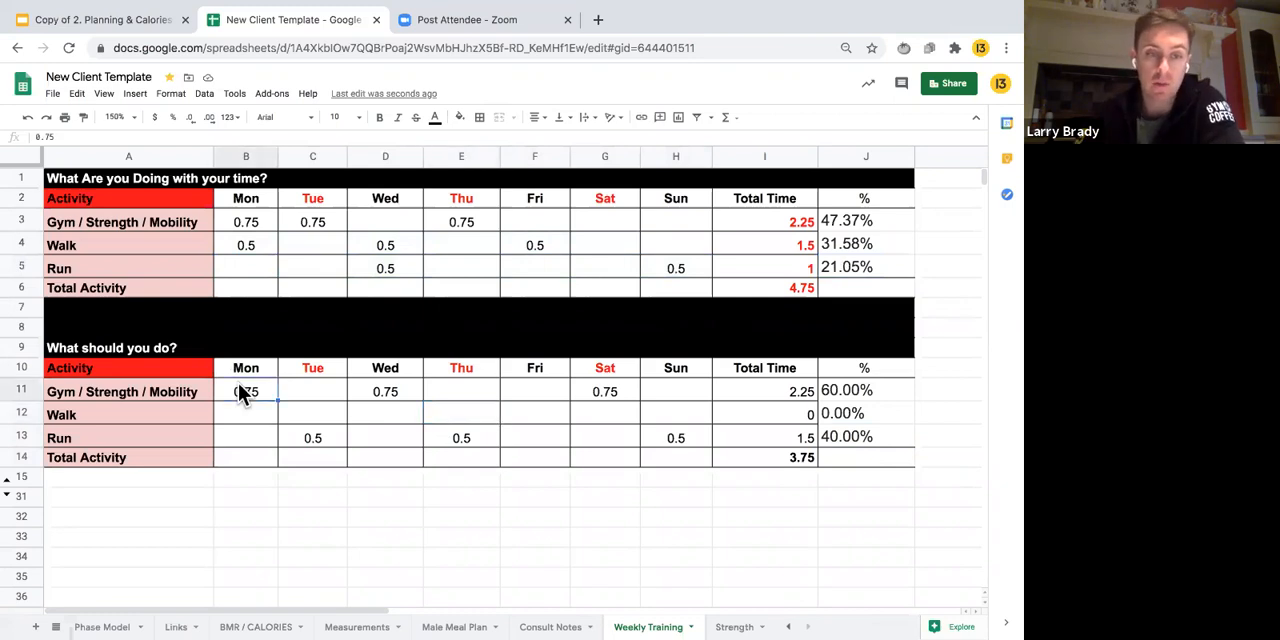